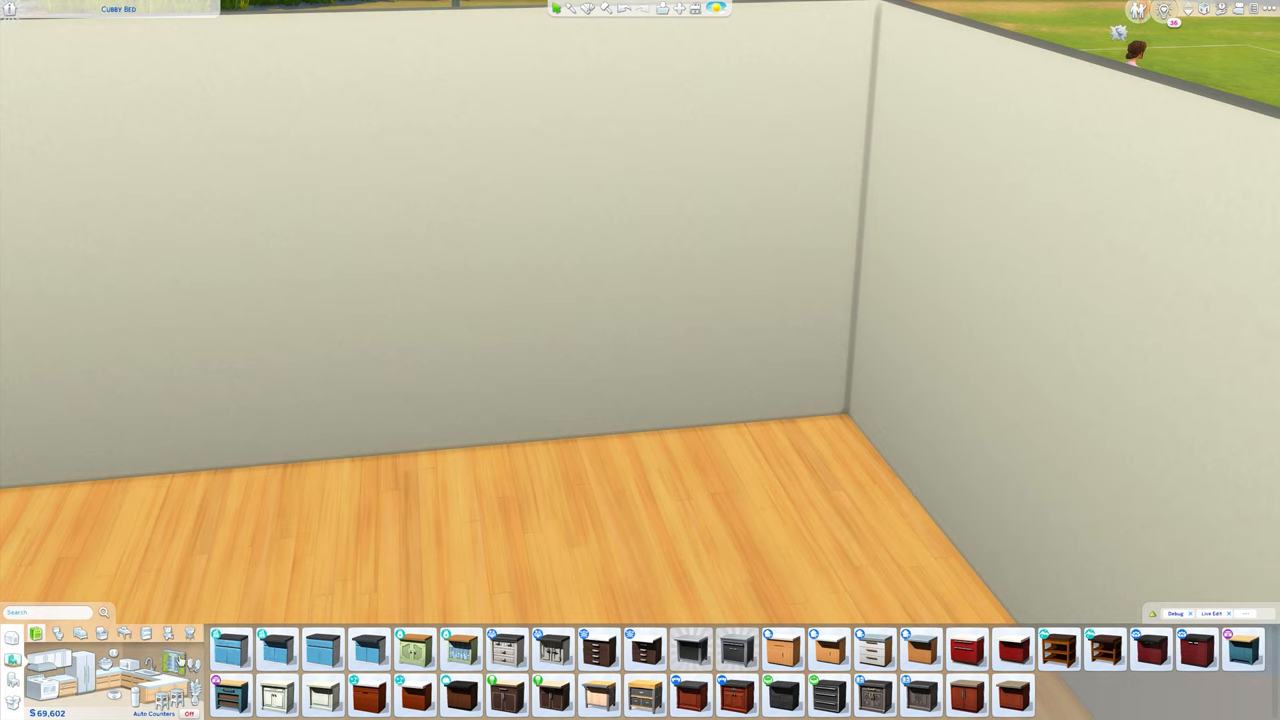
{"action": "mouse_move", "coordinate": [342, 648]}
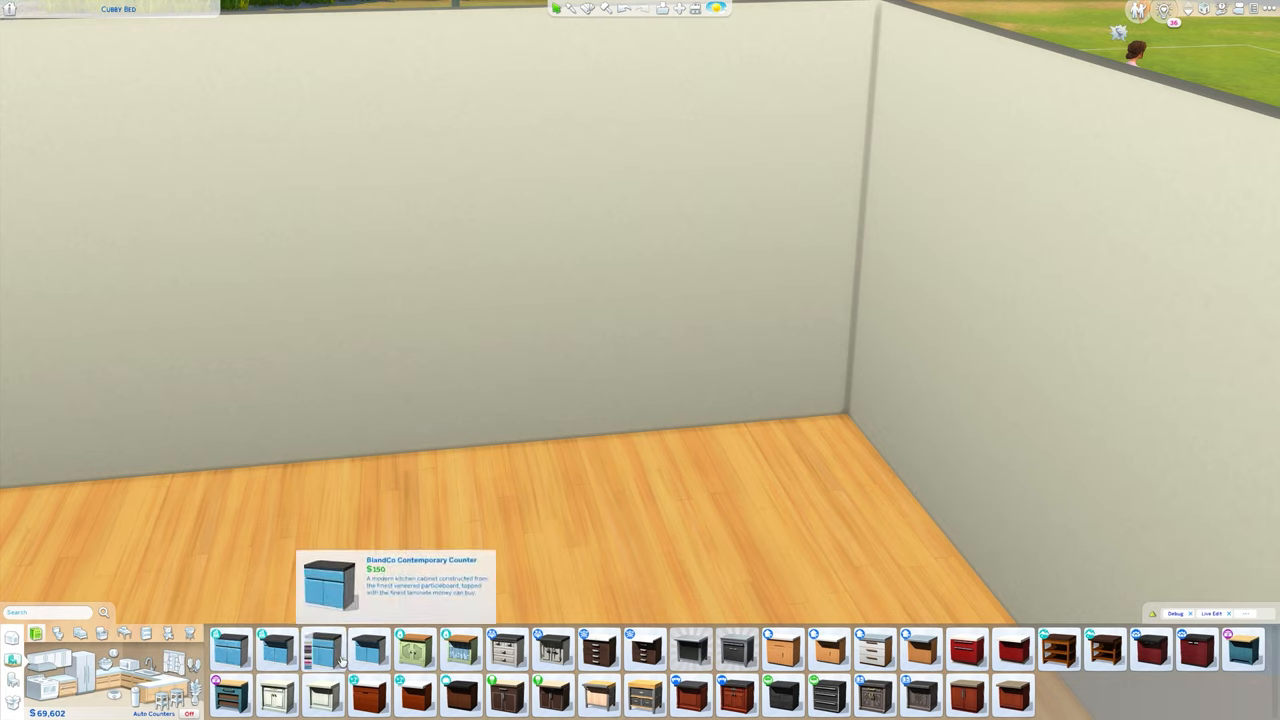
{"action": "mouse_move", "coordinate": [402, 667]}
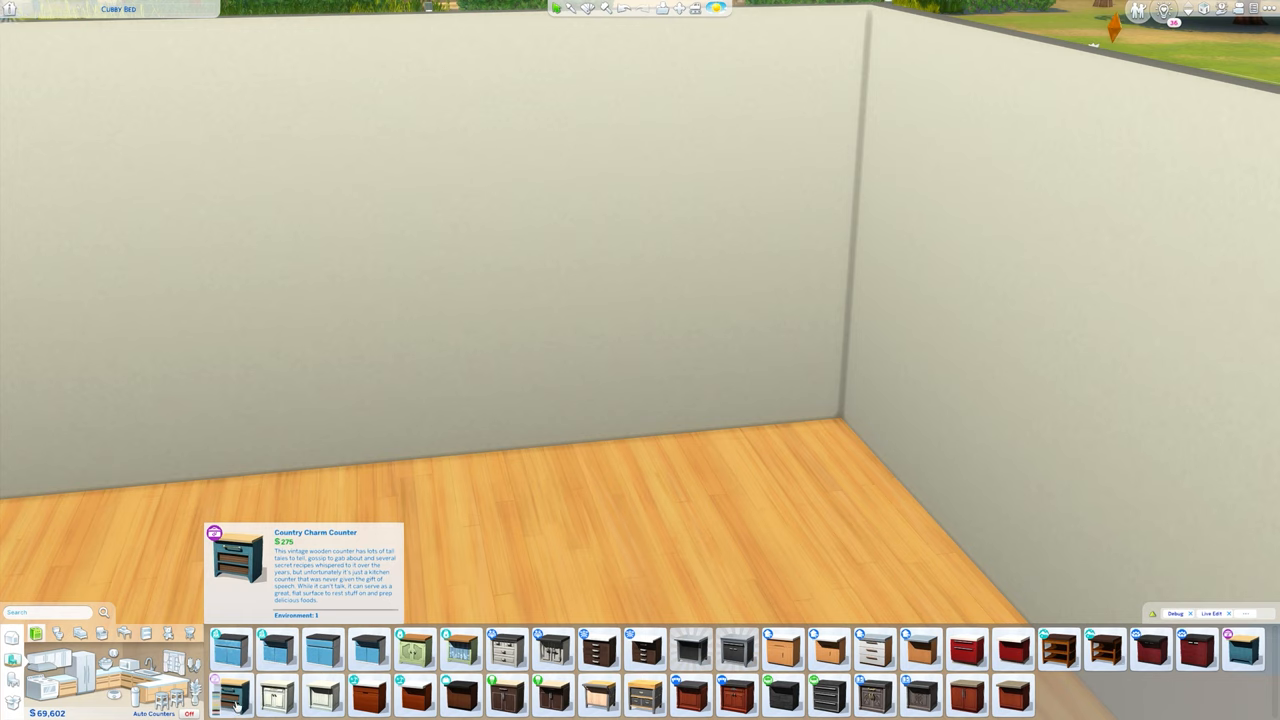
Step: Place the pink Country Charm counter on the wooden floor near the room's corner
{"action": "left_click", "coordinate": [232, 688]}
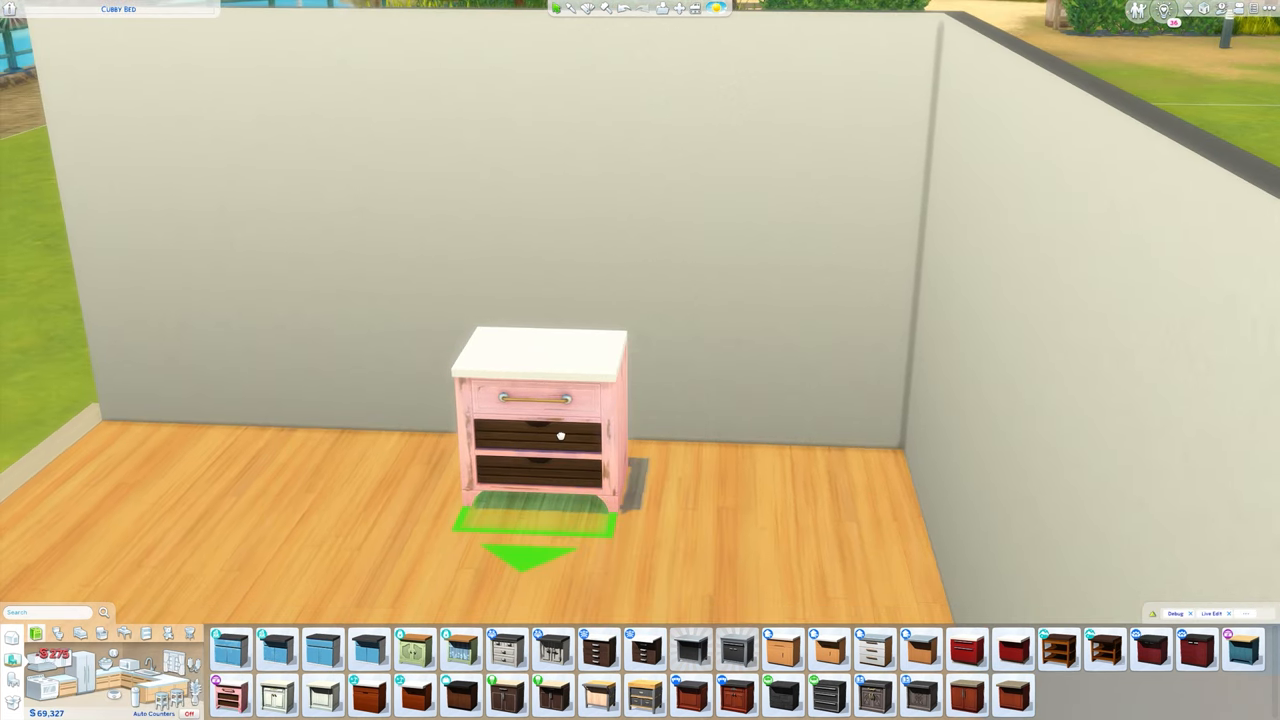
{"action": "left_click", "coordinate": [555, 442]}
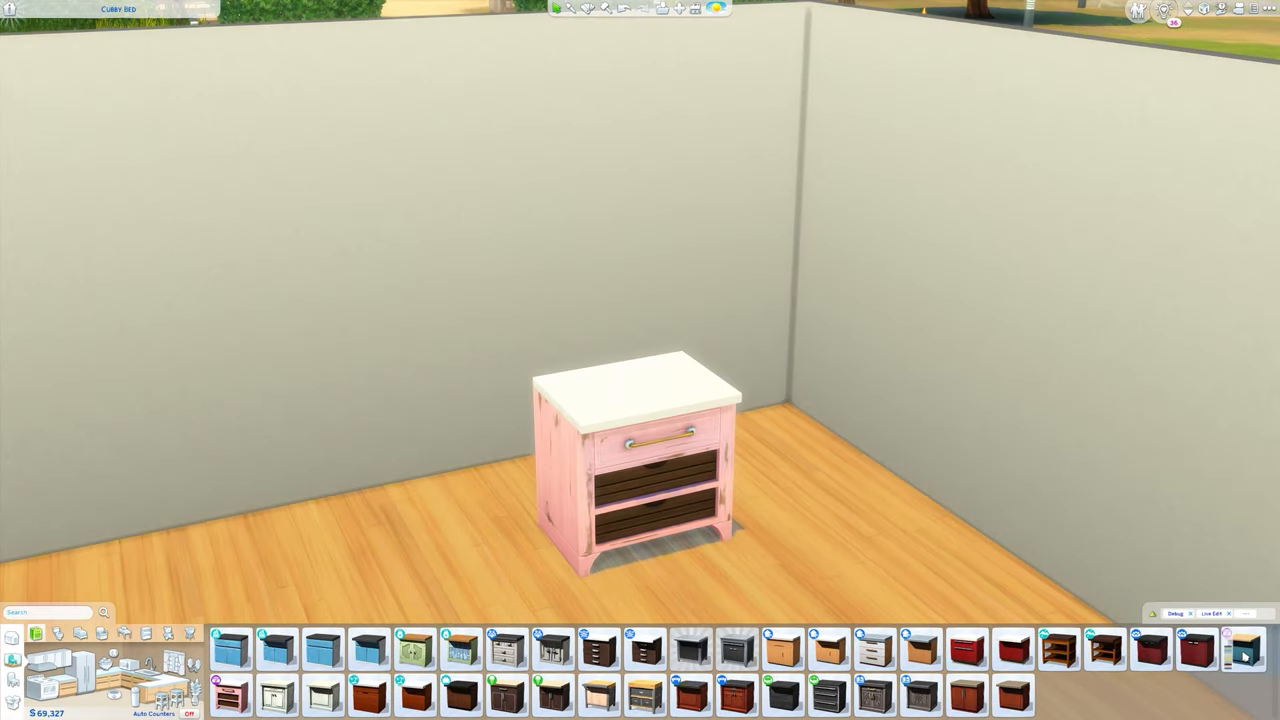
{"action": "mouse_move", "coordinate": [1243, 658]}
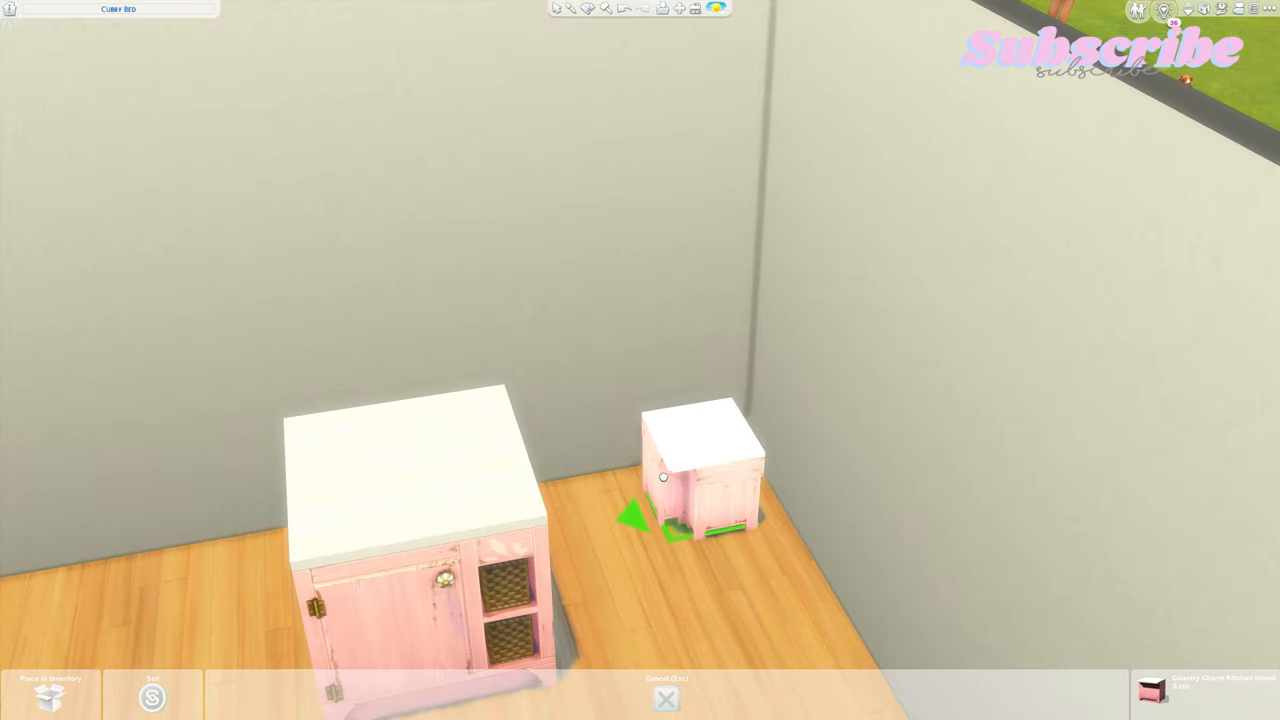
{"action": "mouse_move", "coordinate": [665, 505]}
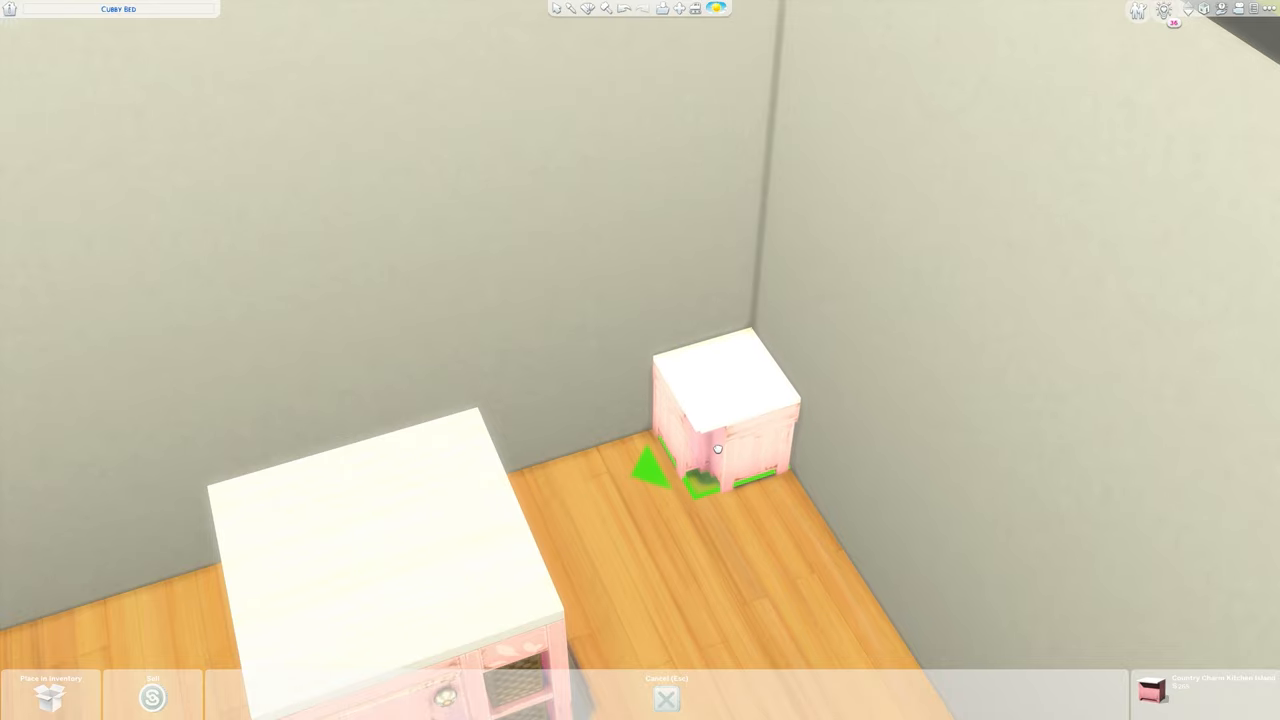
{"action": "mouse_move", "coordinate": [722, 450]}
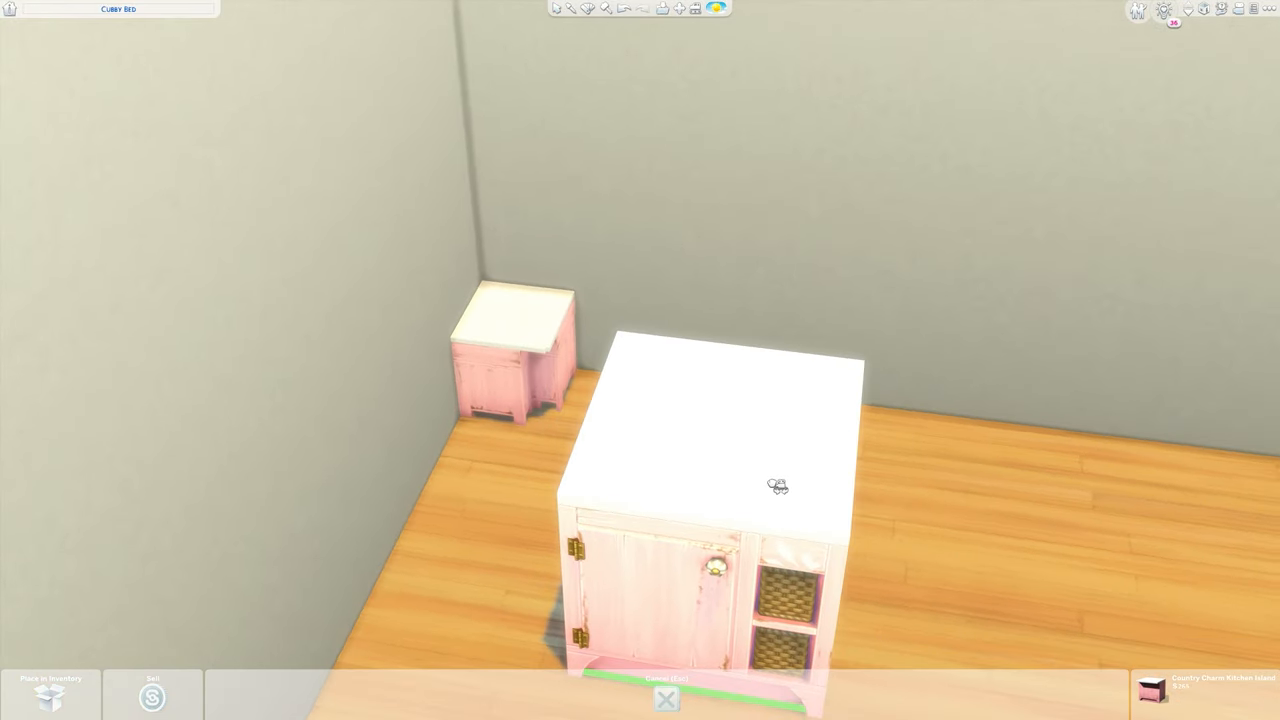
Step: Drag the full-size pink island out of the corner onto open floor
{"action": "left_click_drag", "start_coordinate": [778, 487], "coordinate": [746, 288]}
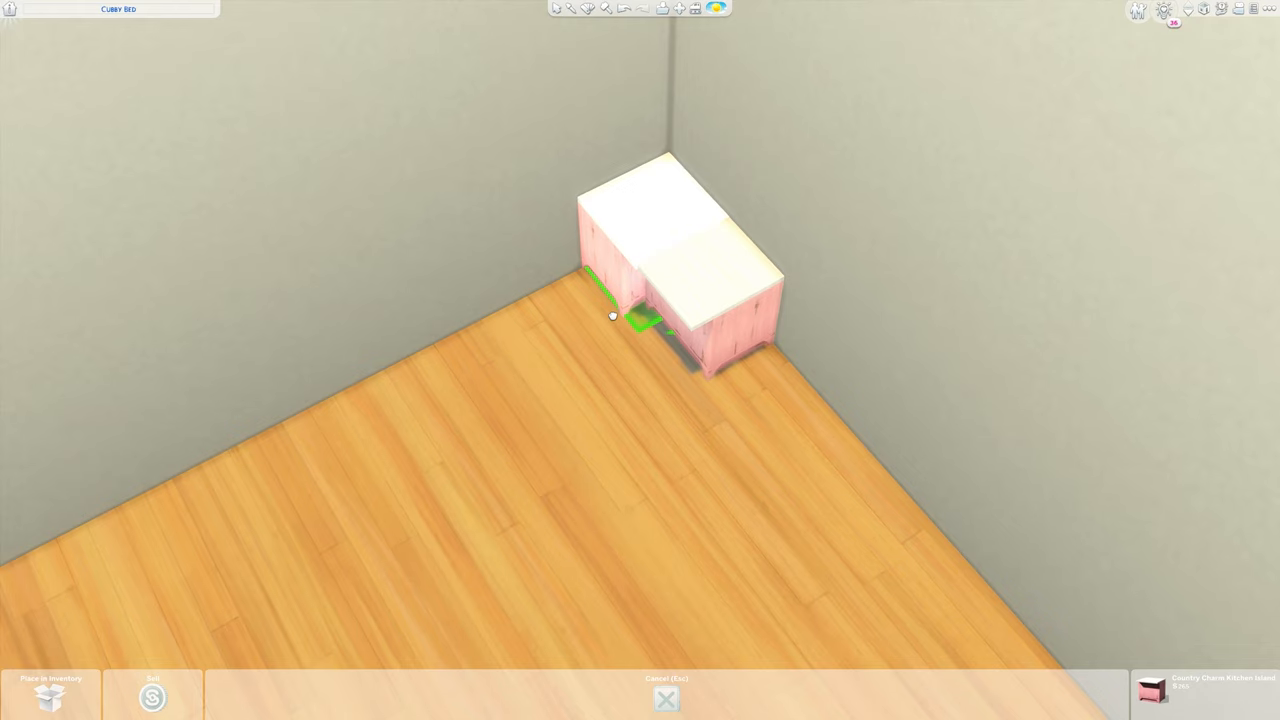
{"action": "mouse_move", "coordinate": [617, 317]}
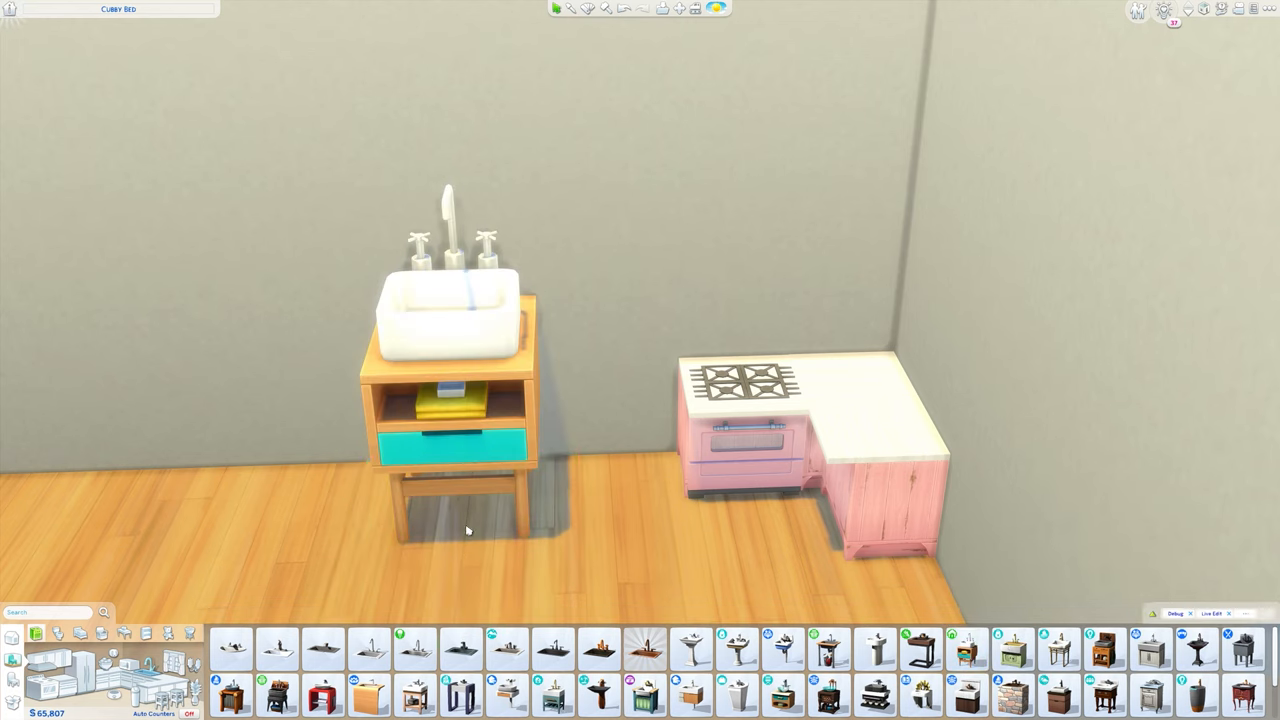
Step: Choose a white farmhouse sink for the pink corner counter
{"action": "left_click", "coordinate": [396, 650]}
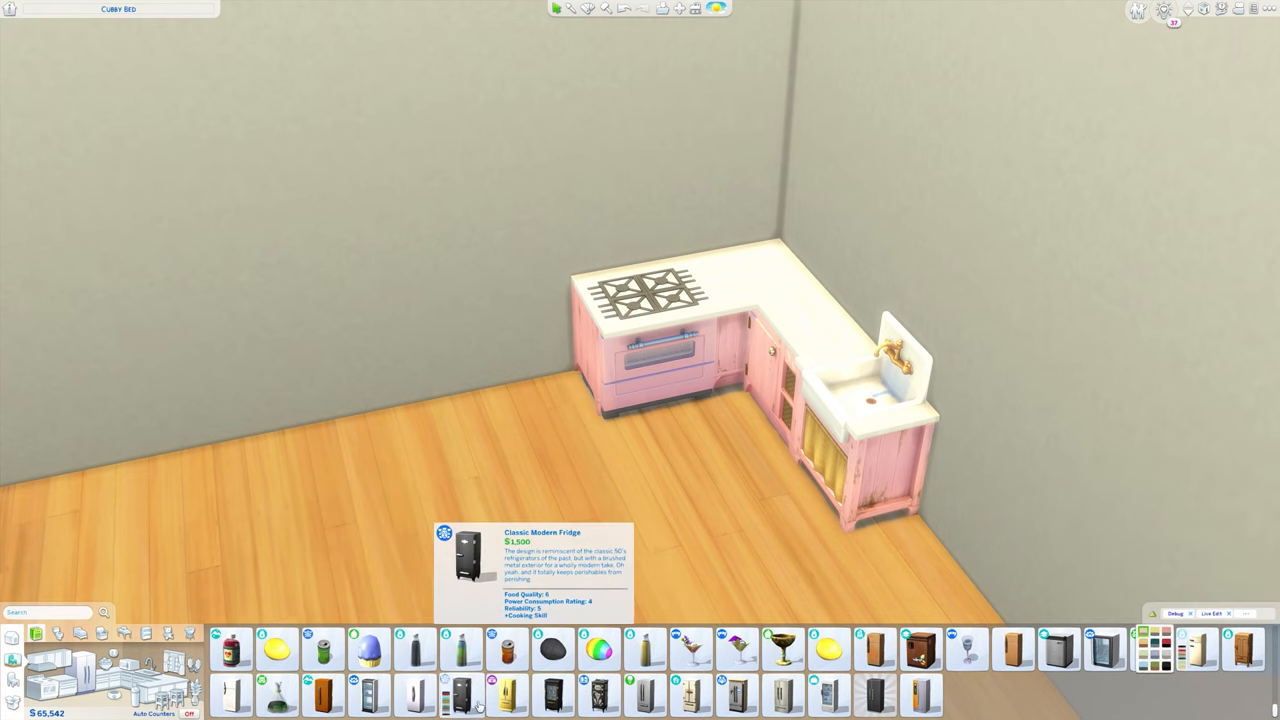
Step: Choose the pink fridge, then pick up the Country Charm kitchen island piece
{"action": "left_click", "coordinate": [504, 693]}
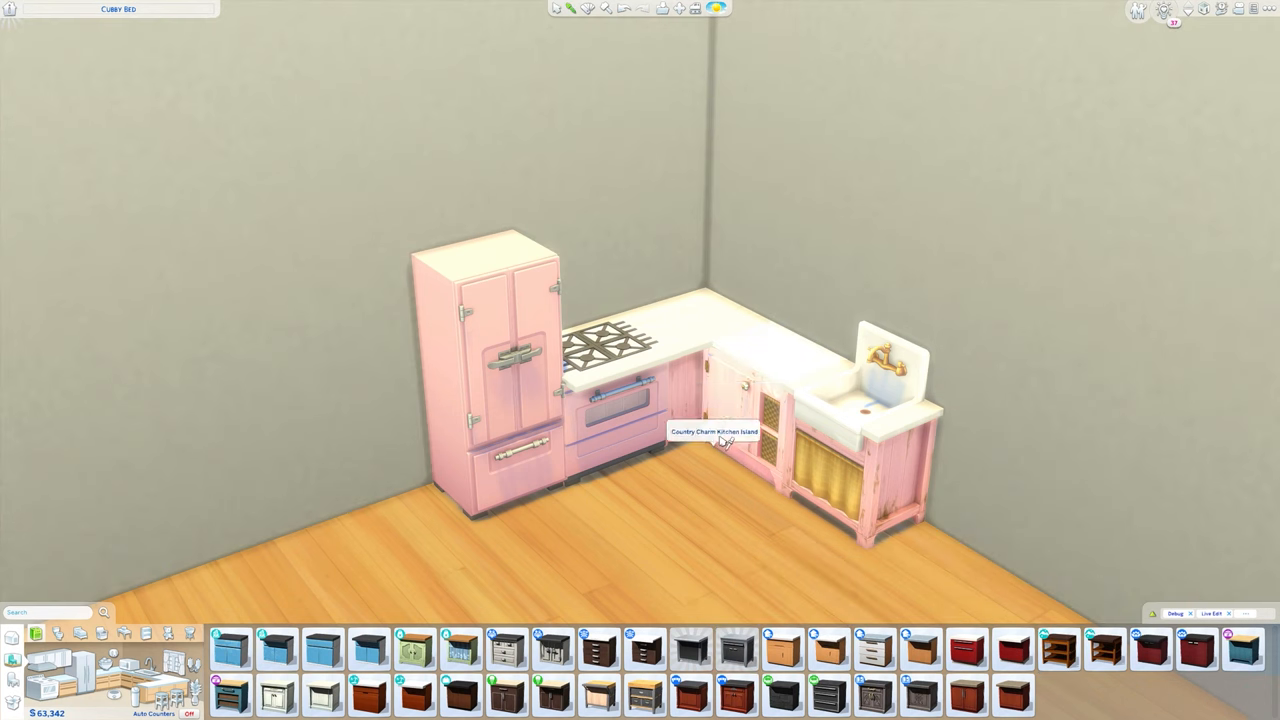
{"action": "left_click", "coordinate": [1242, 655]}
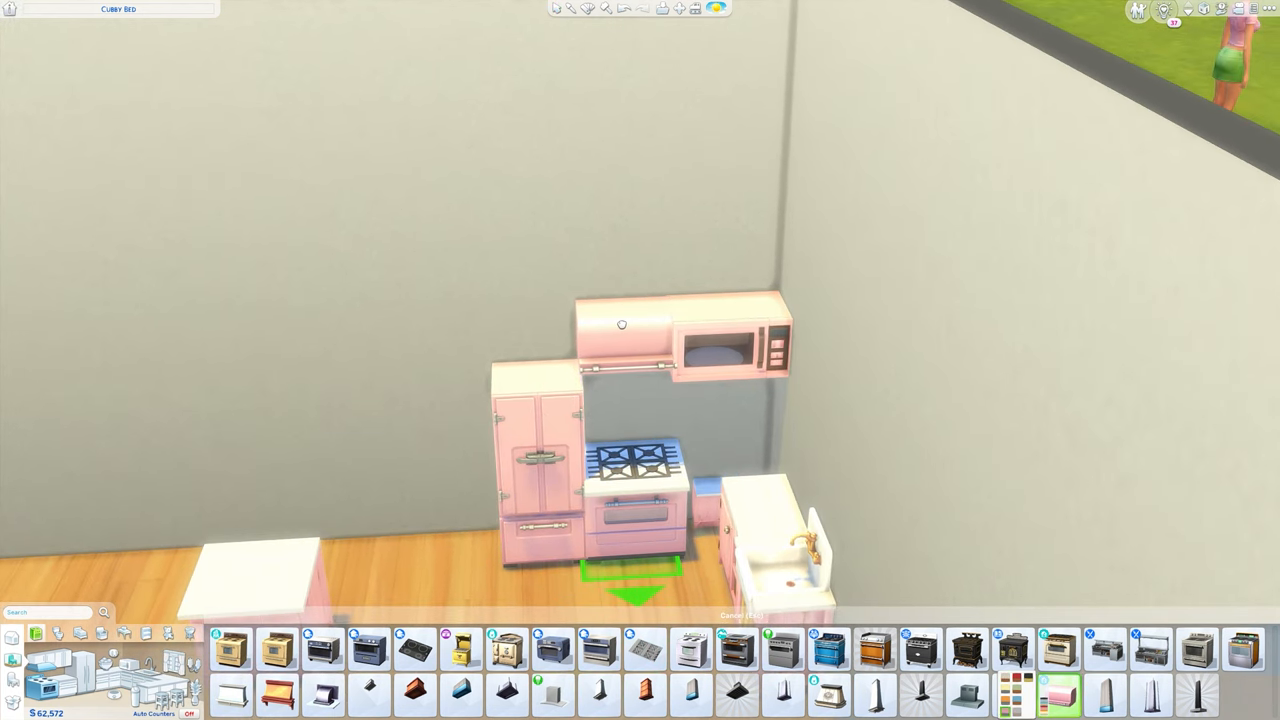
Step: Set the pink stove down directly beneath the pink microwave unit
{"action": "left_click", "coordinate": [635, 590]}
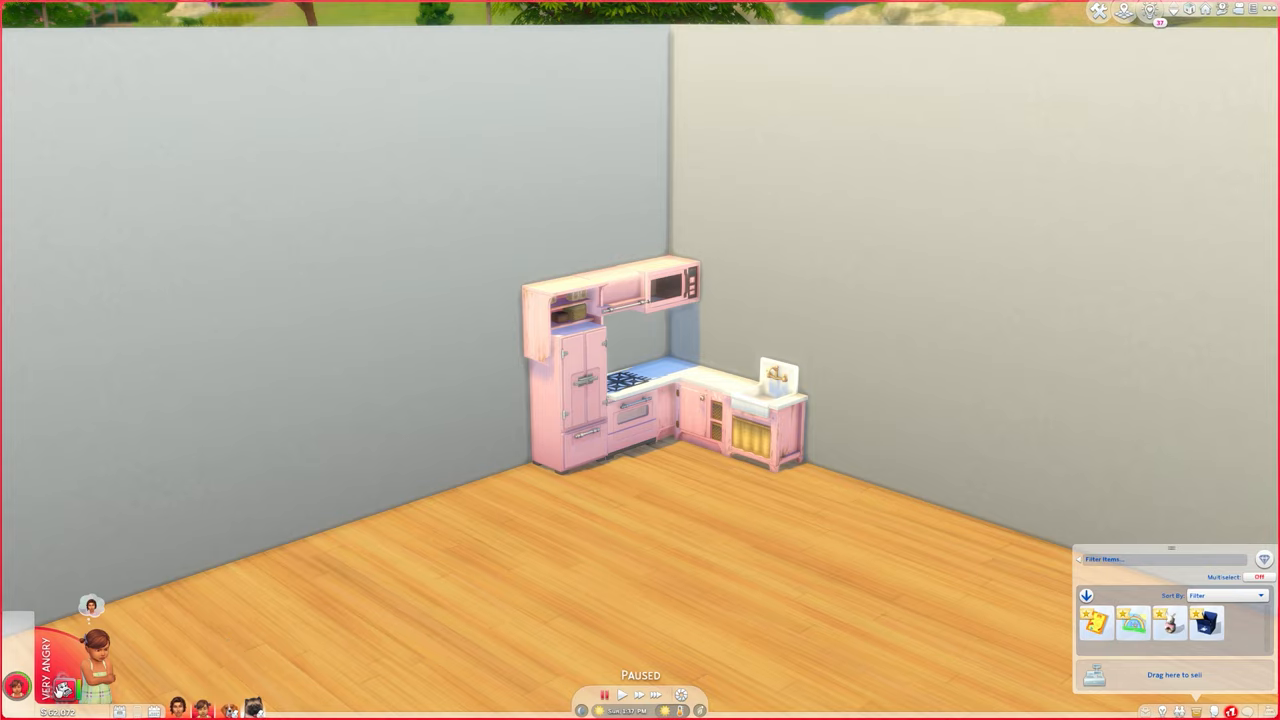
Step: Zoom the Live Mode view to look over the finished pink play-kitchen corner
{"action": "scroll", "scroll_direction": "down", "scroll_amount": 3}
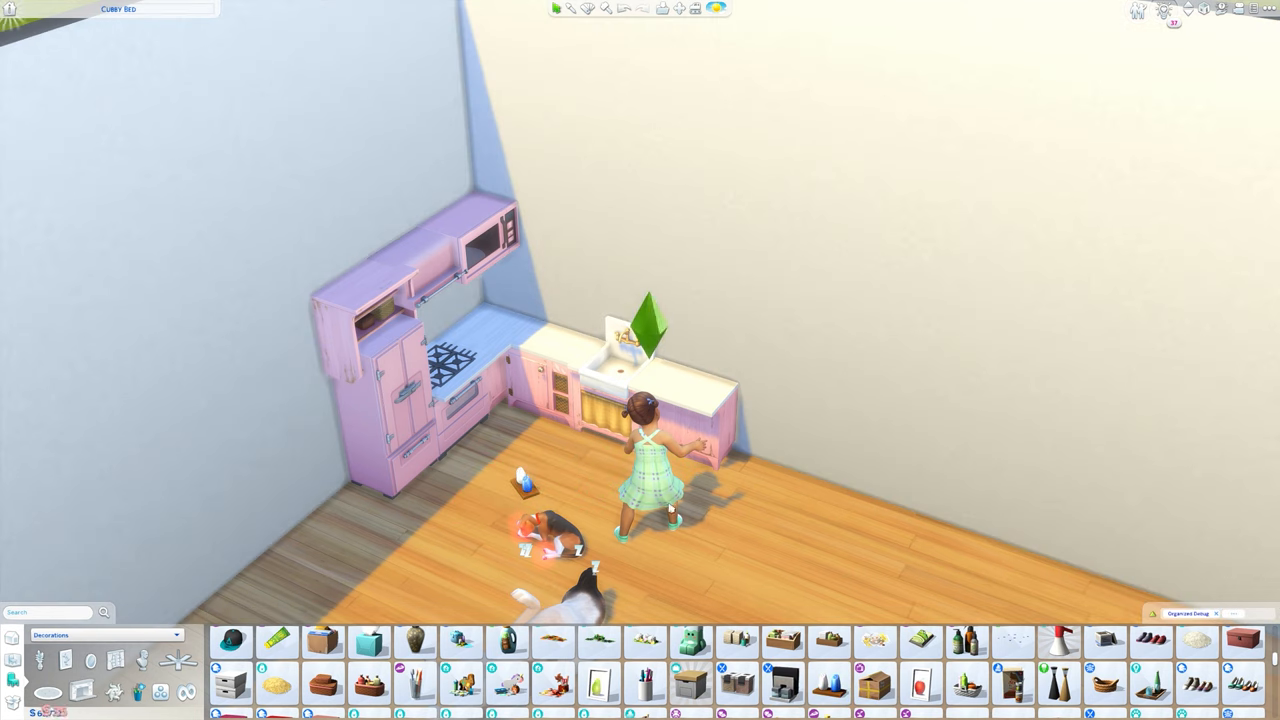
Step: Place an extra pink Country Charm counter piece to the right of the sink
{"action": "left_click", "coordinate": [697, 432]}
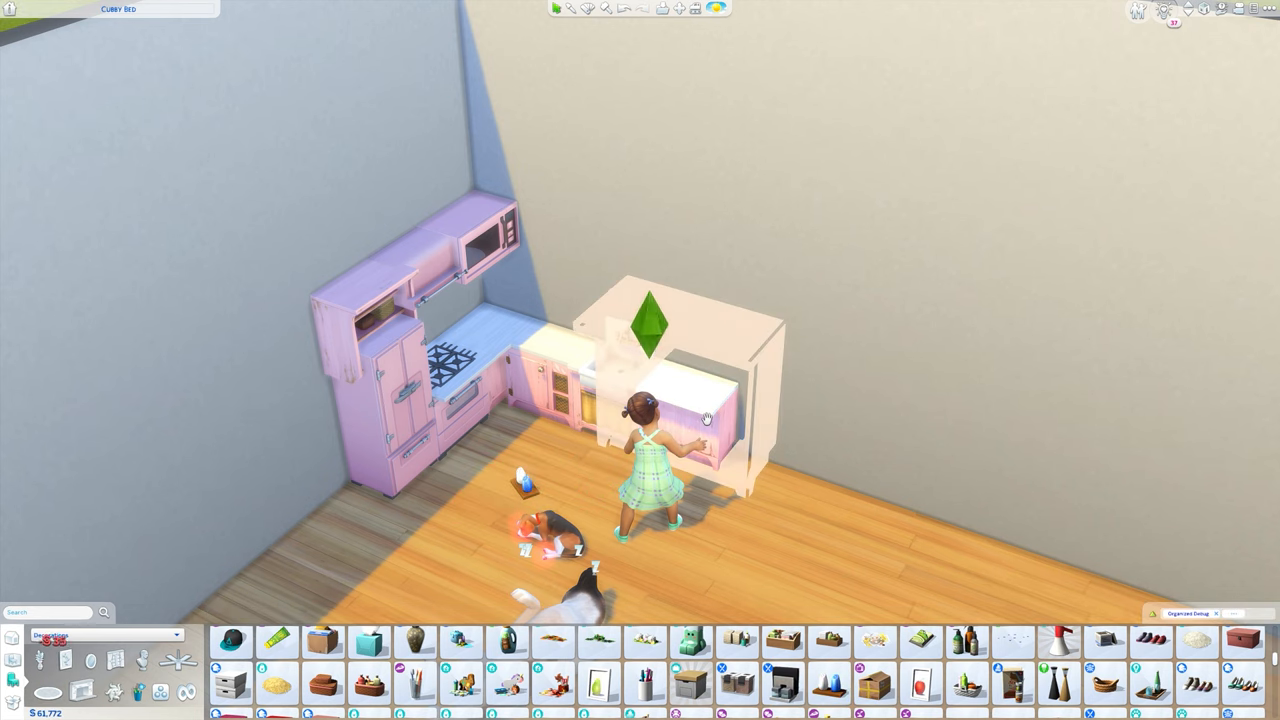